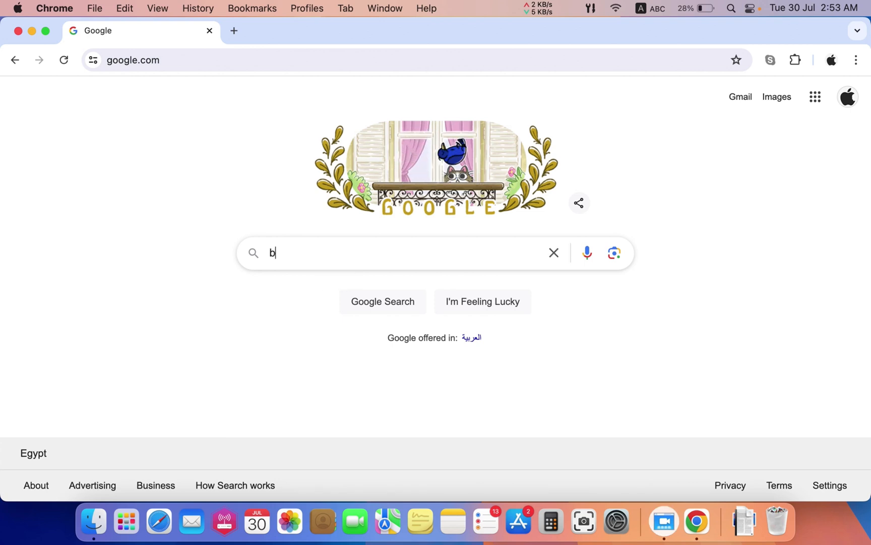
Search Google for broadcom.com and open the 'Broadcom Inc. | Connecting Everything' result
type("roadcom.com")
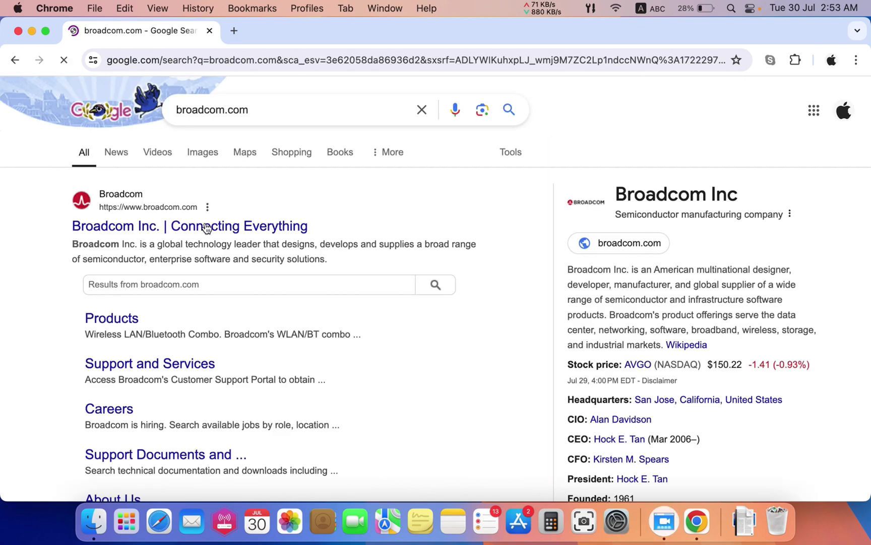
left_click(189, 226)
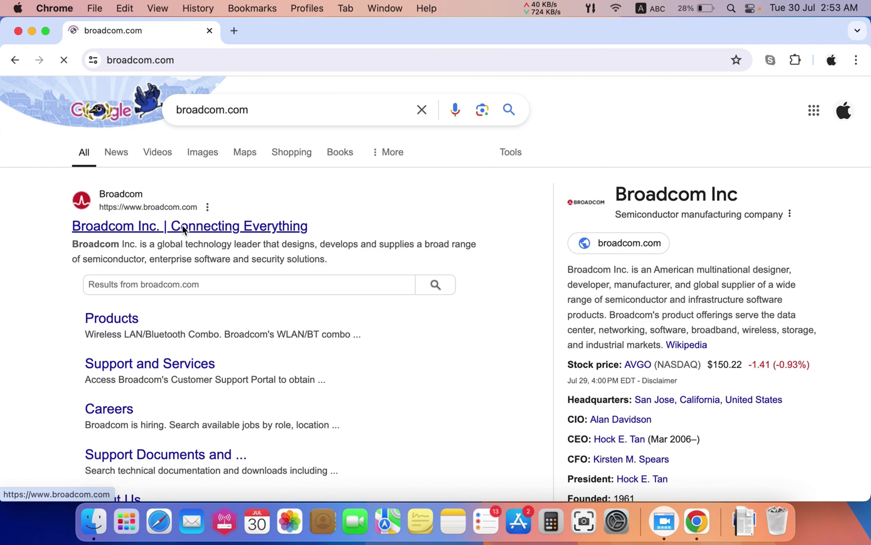
left_click(188, 226)
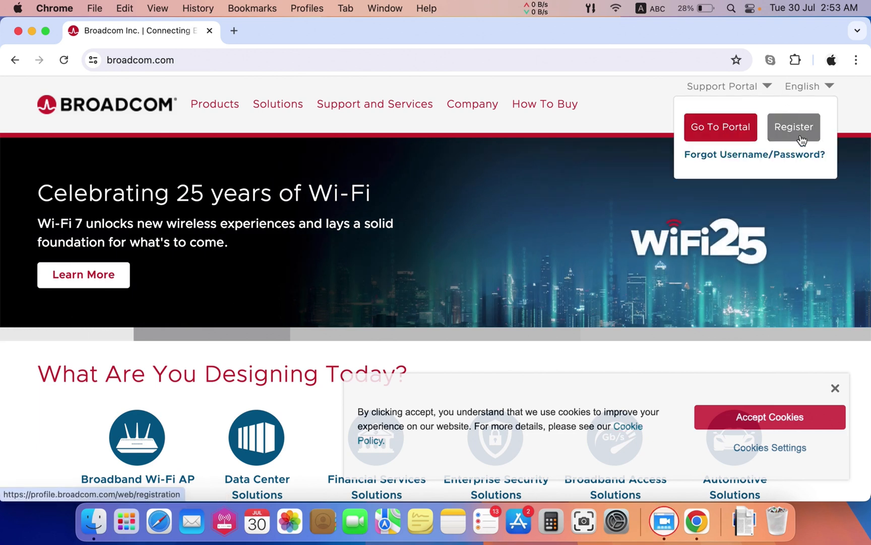
left_click(793, 127)
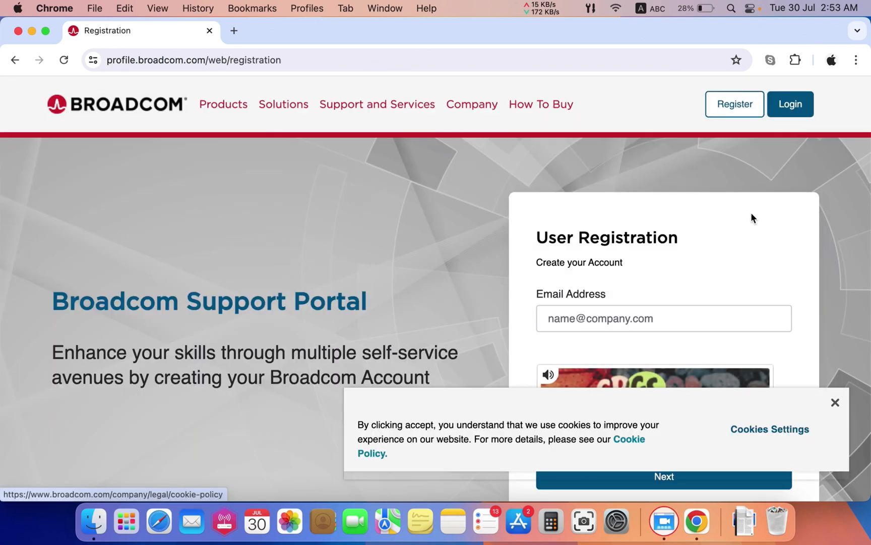
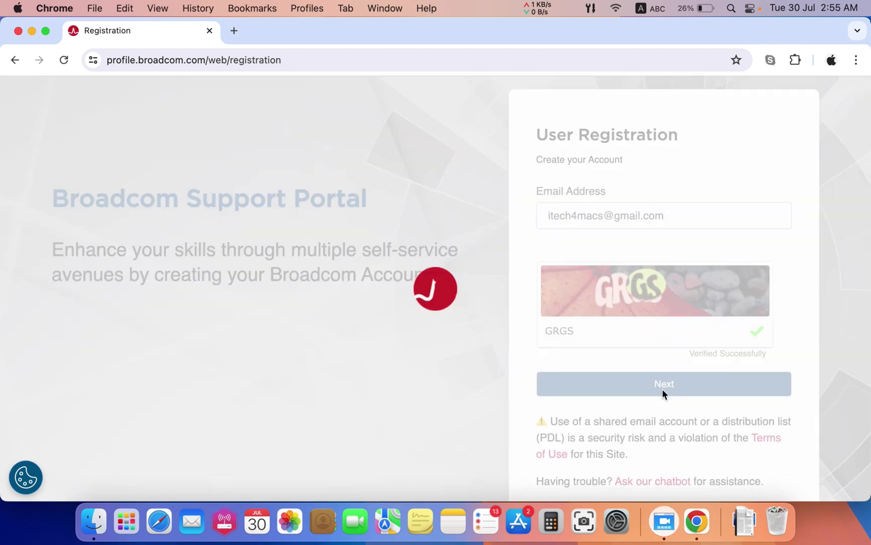
left_click(663, 383)
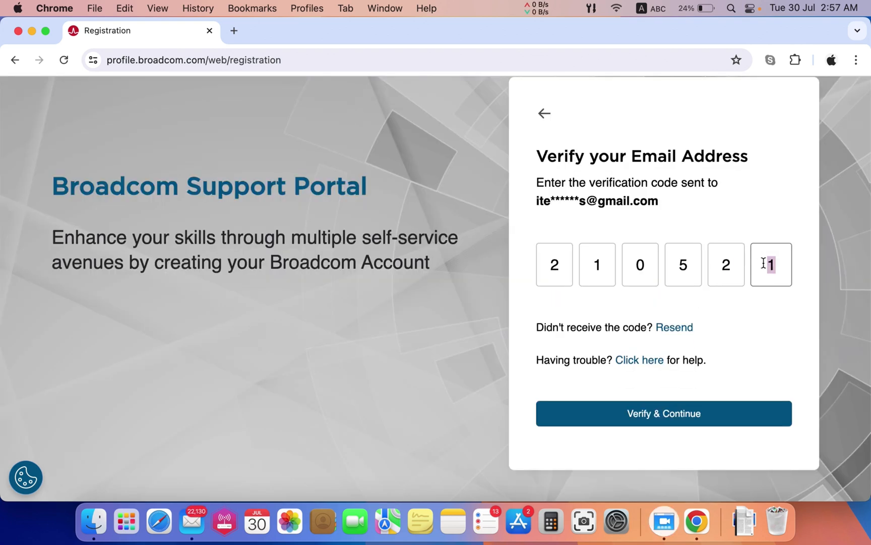
Enter the emailed verification code and continue to the account-details form
type("7")
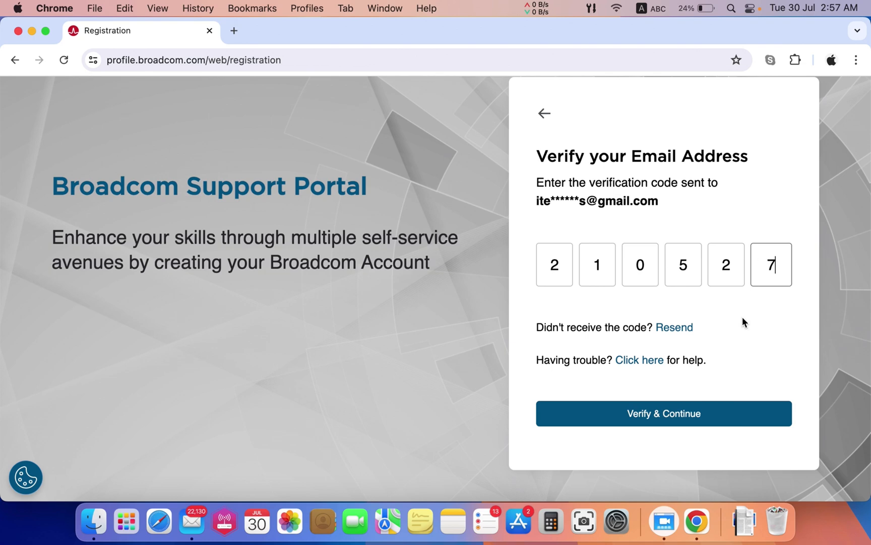
left_click(664, 413)
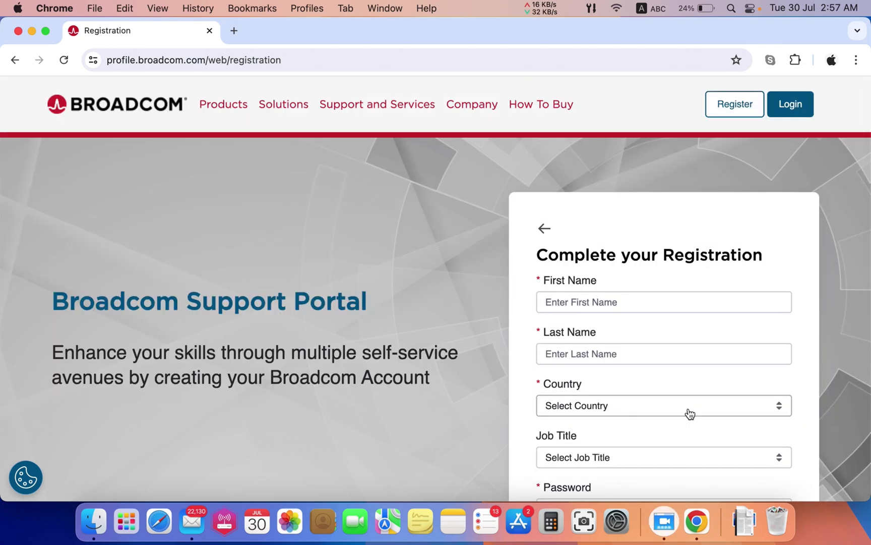
Scroll down the Complete your Registration form to reach the remaining fields
scroll("down", 3)
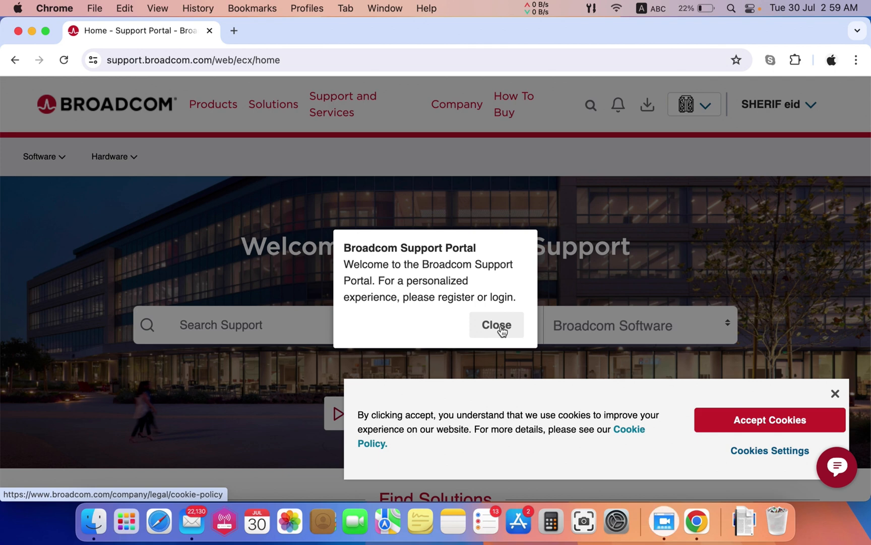
Dismiss the welcome notice and bring up the product division list to choose VMware Cloud Foundation
left_click(495, 325)
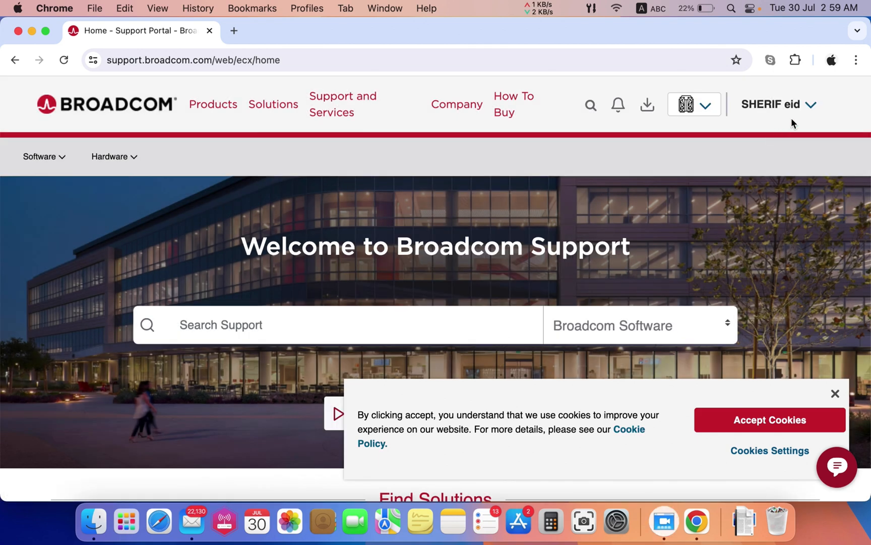
left_click(693, 104)
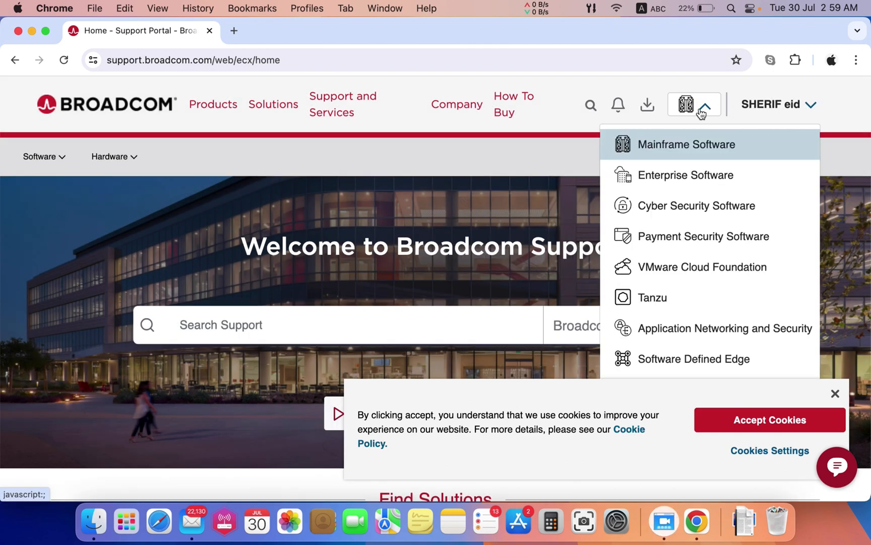
mouse_move(702, 183)
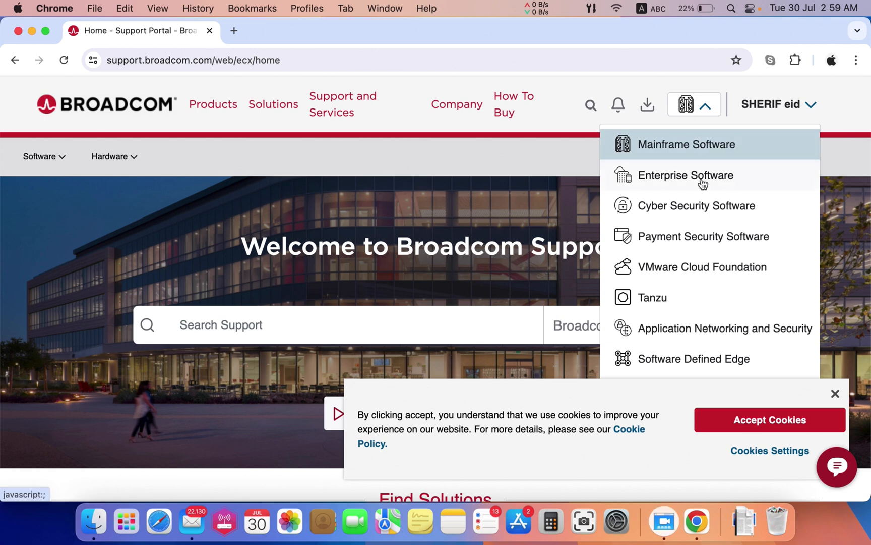
mouse_move(702, 266)
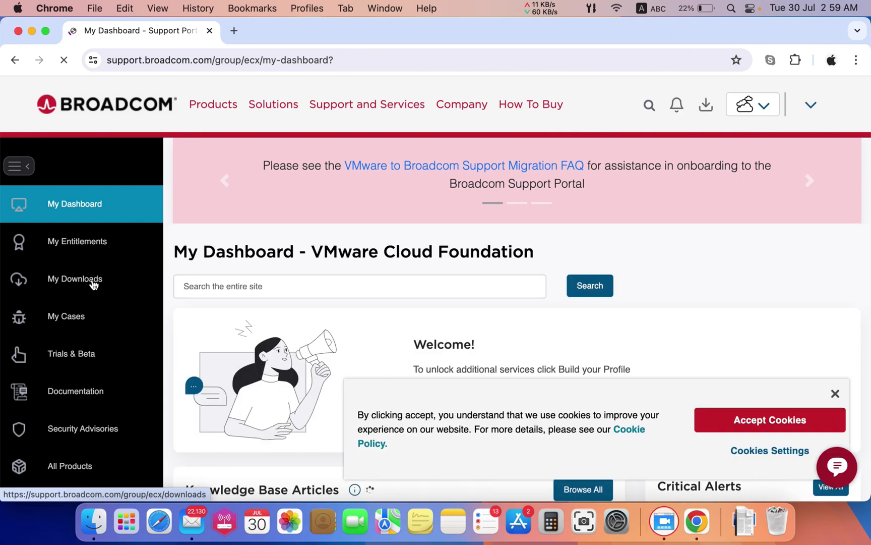
Go to My Downloads and choose VMware Fusion from the VMware Cloud Foundation product list
left_click(74, 279)
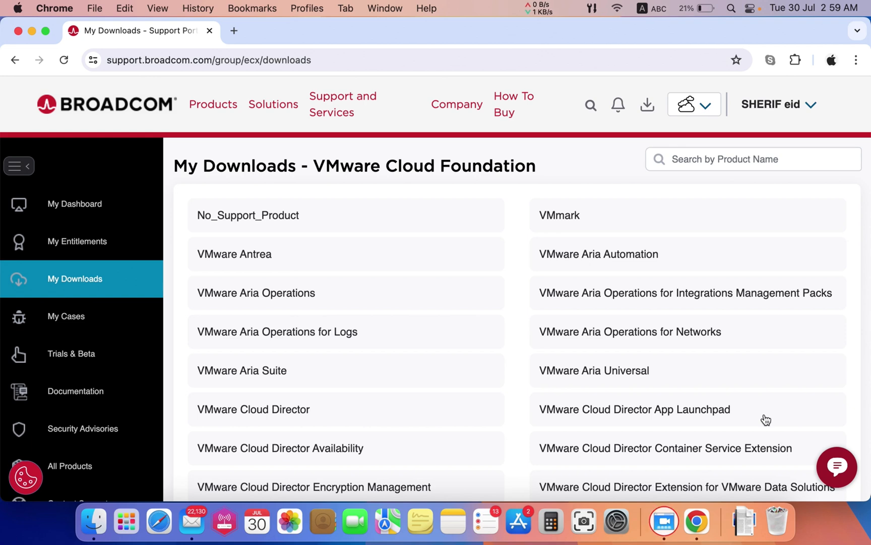
scroll("down", 3)
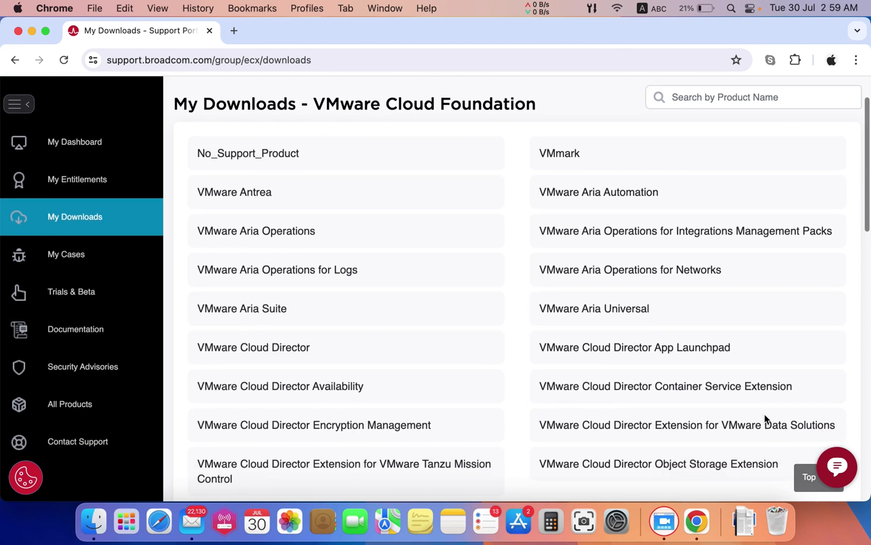
scroll("down", 3)
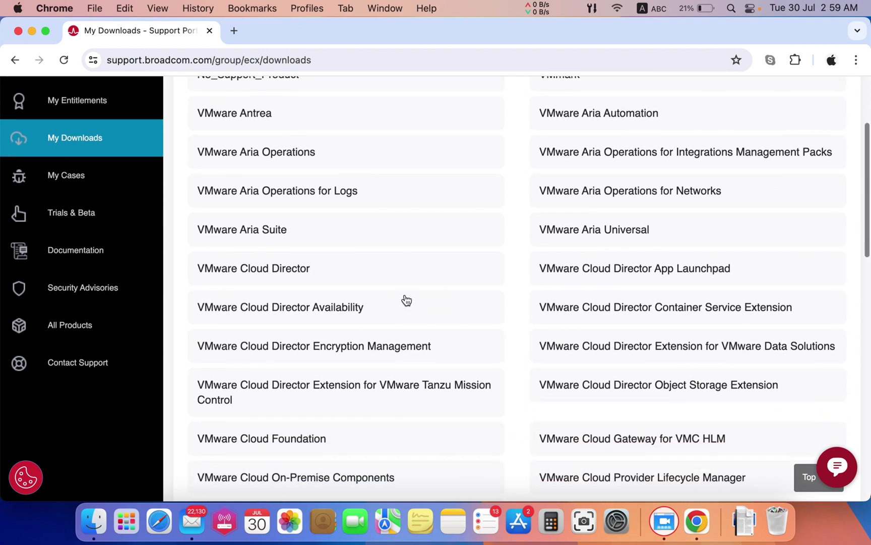
scroll("down", 3)
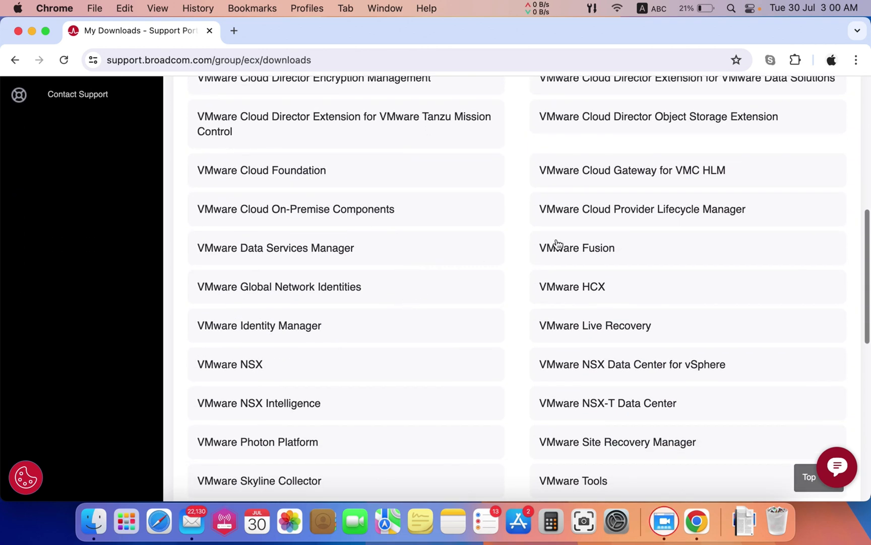
left_click(577, 247)
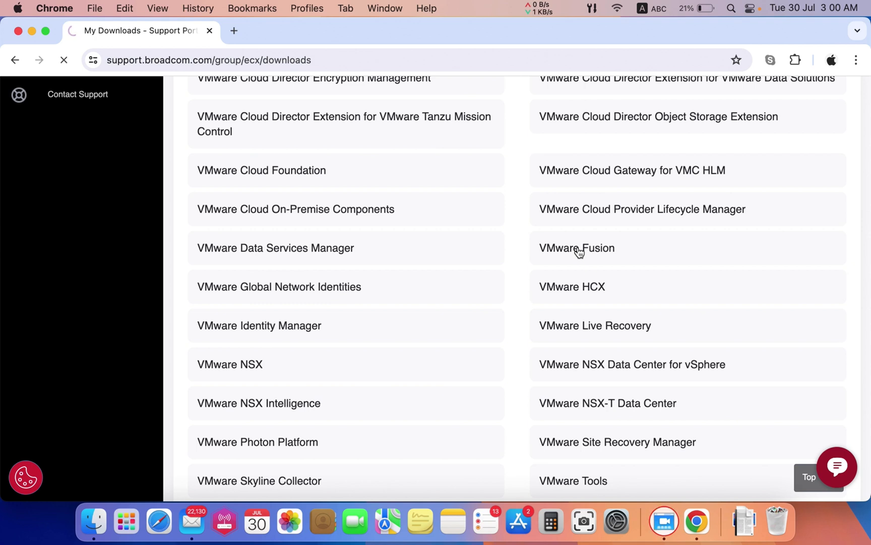
Expand VMware Fusion 13 Pro for Personal Use and choose its 13.5.2 release
left_click(576, 248)
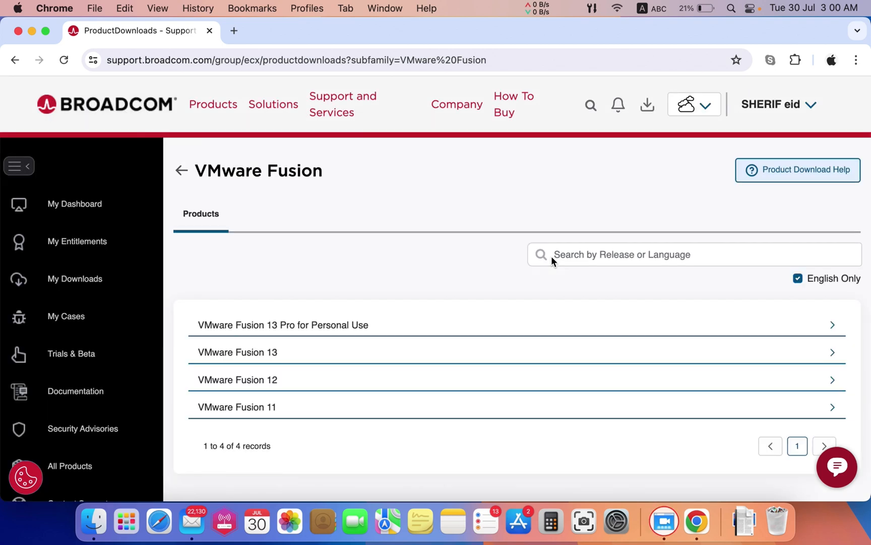
mouse_move(339, 325)
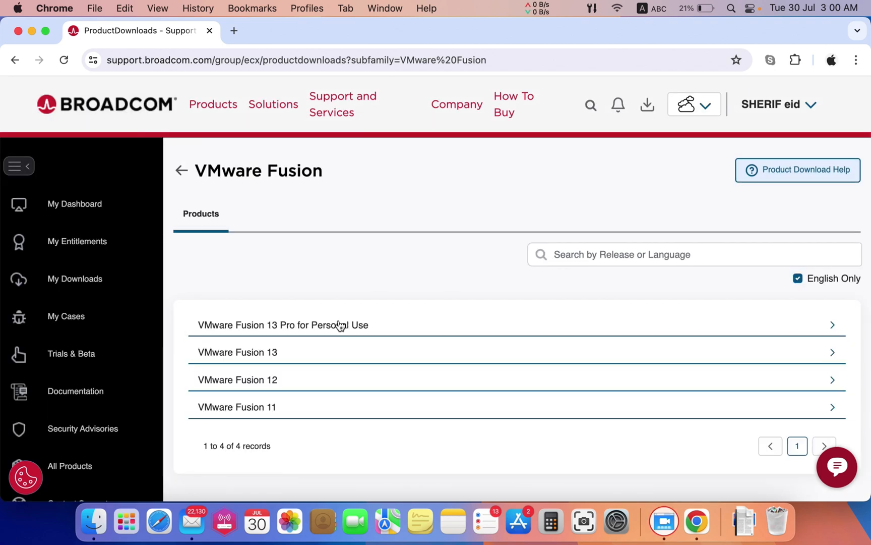
mouse_move(342, 331)
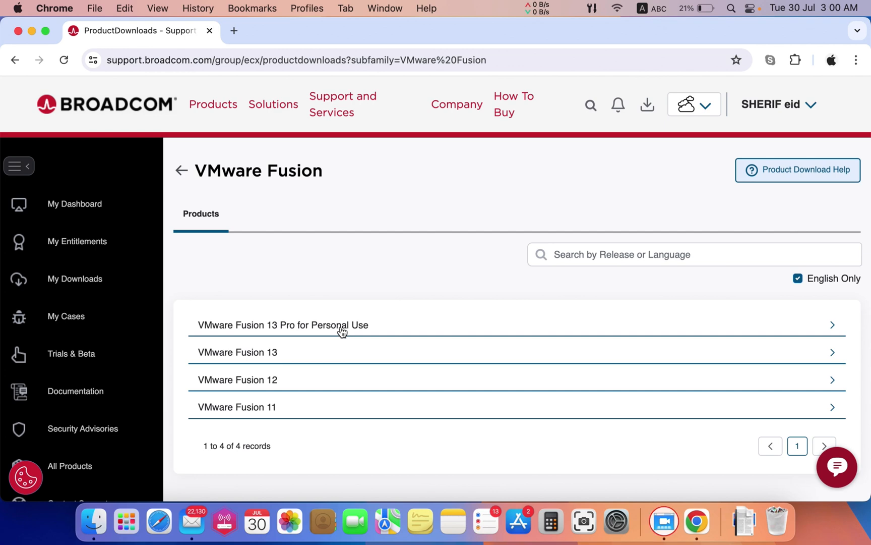
left_click(282, 325)
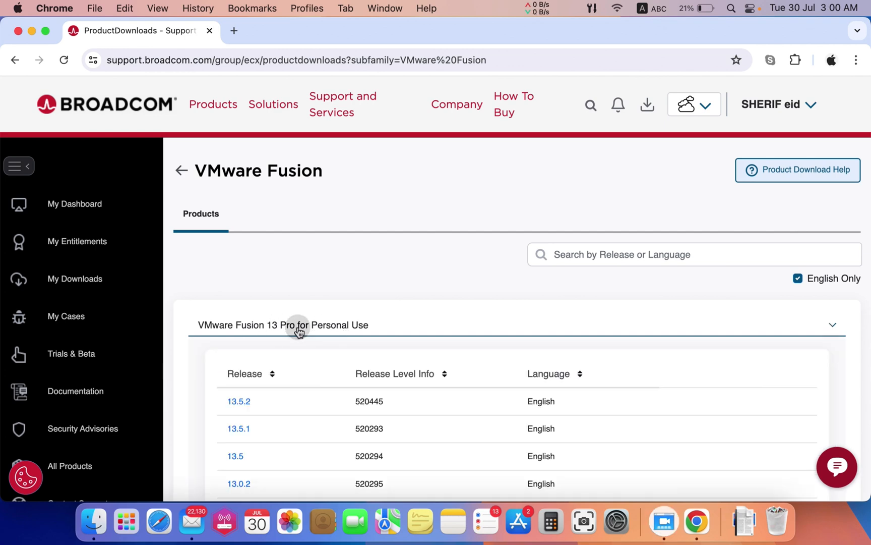
scroll("down", 3)
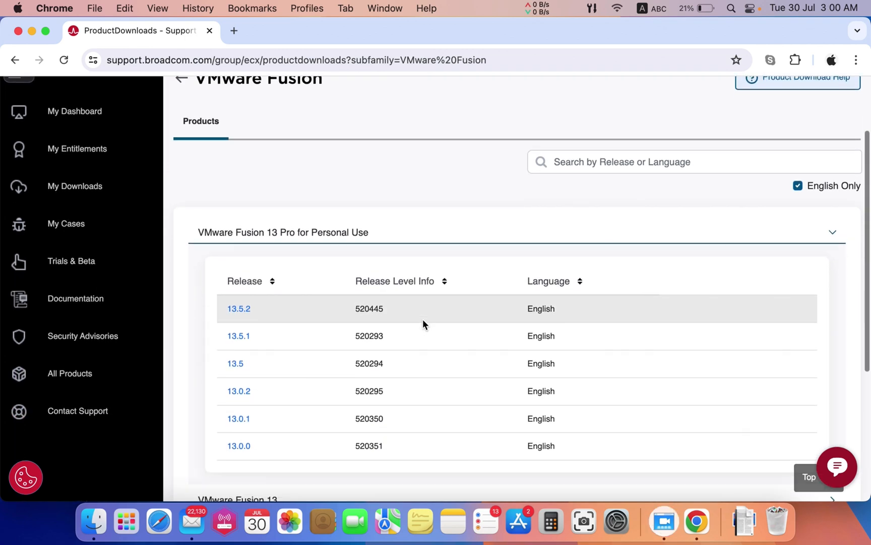
left_click(238, 308)
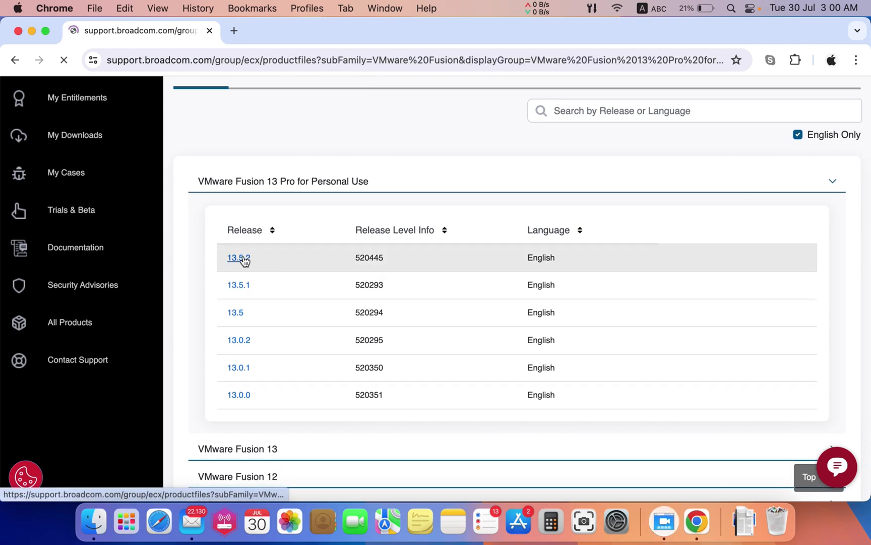
Highlight the product title, locate the VMware Fusion 13.5.2 universal .dmg row and start its download
left_click(238, 257)
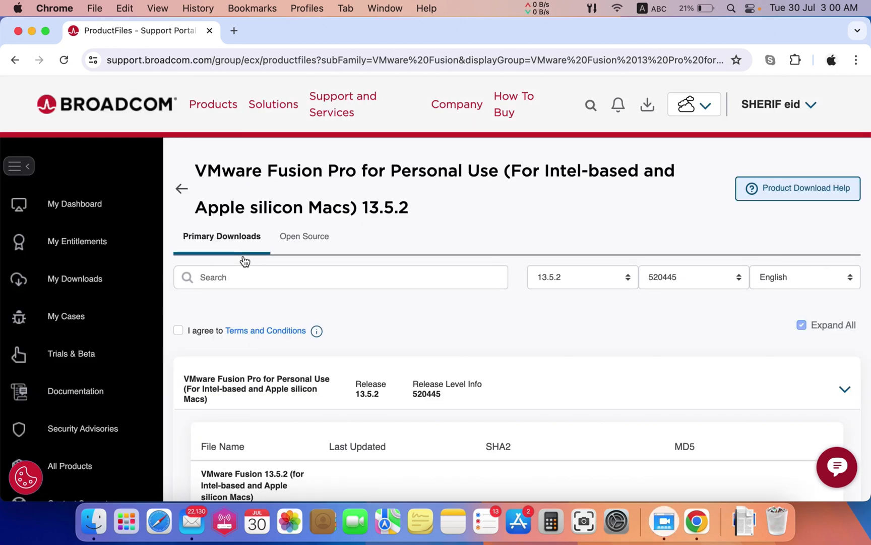
scroll("down", 3)
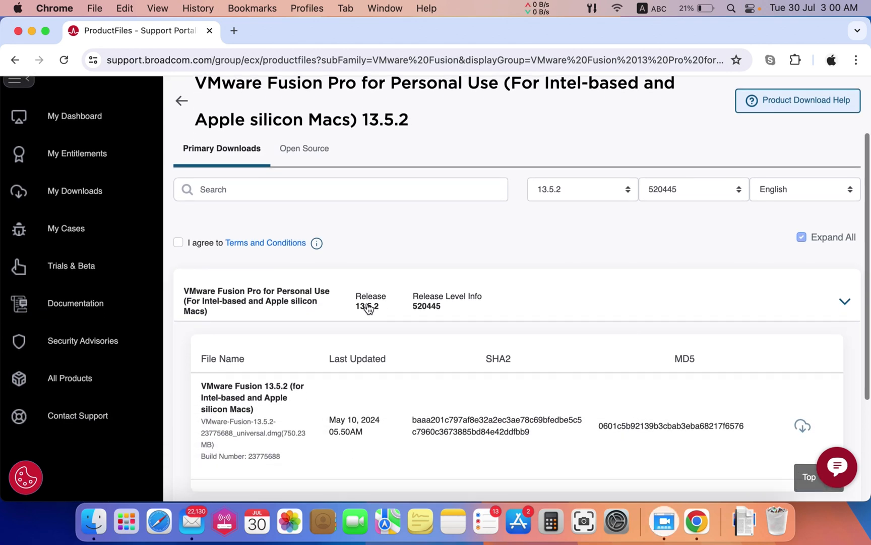
scroll("down", 3)
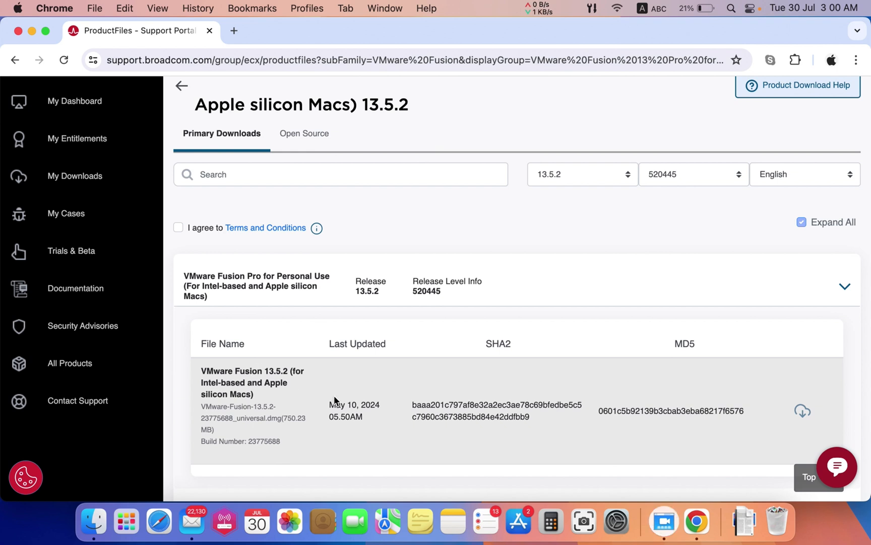
mouse_move(272, 394)
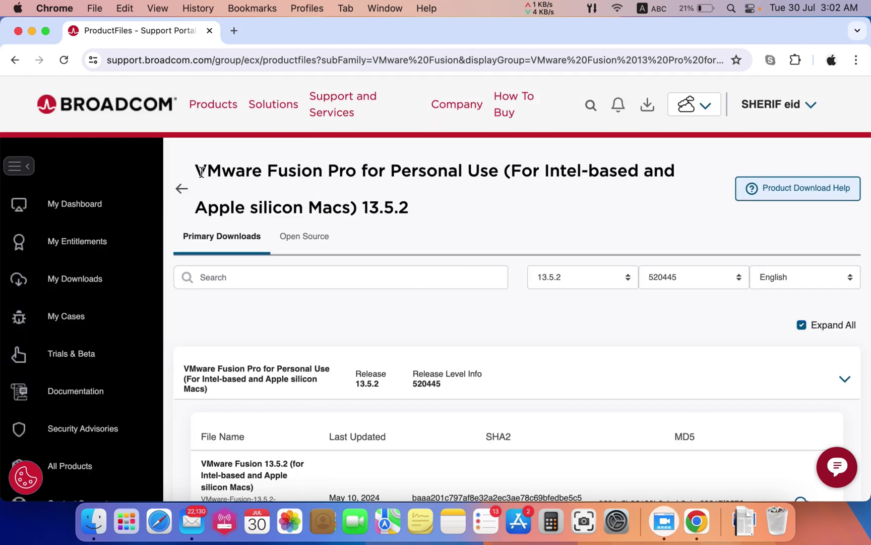
left_click_drag(197, 171, 409, 208)
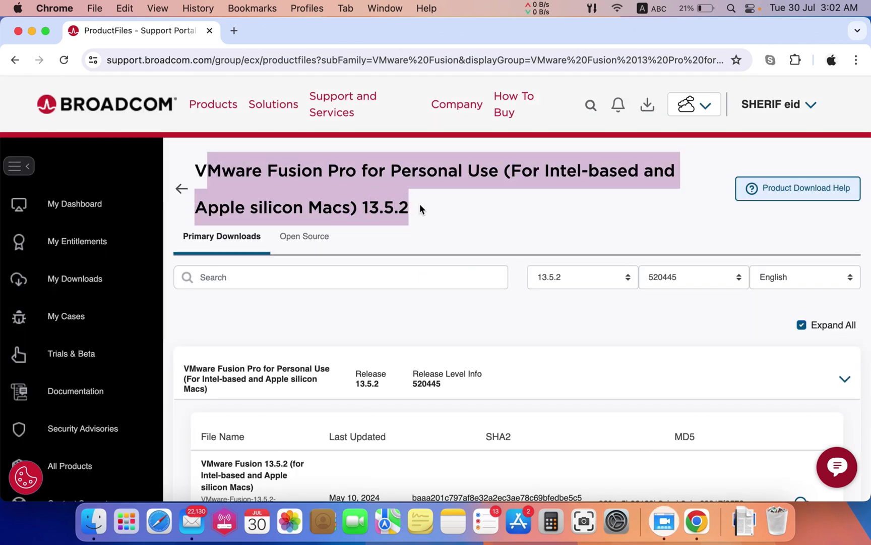
scroll("down", 3)
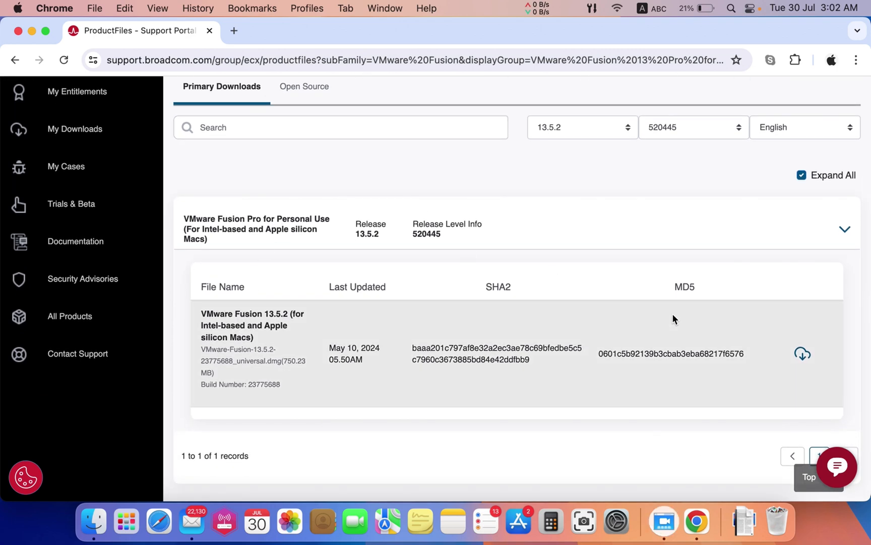
left_click(801, 353)
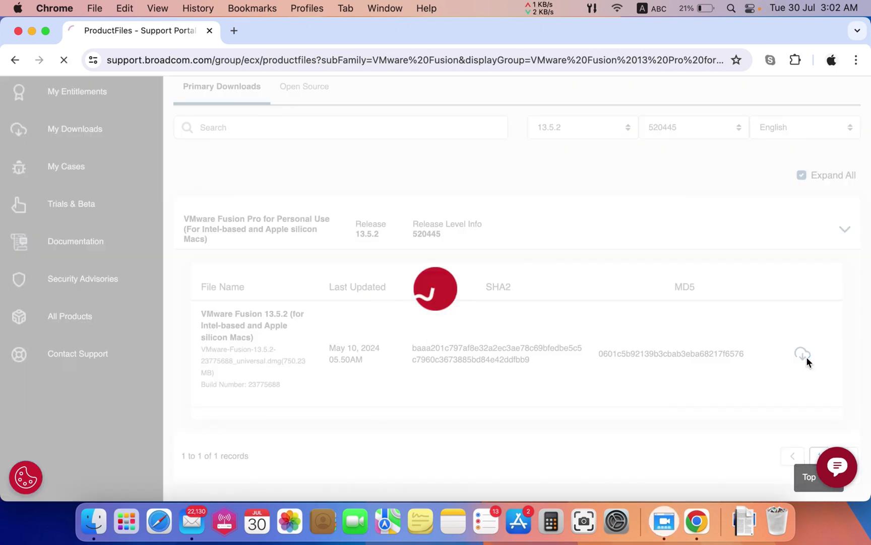
Check Chrome's recent downloads and pause the VMware Fusion .dmg at 30.4 of 750 MB
left_click(803, 353)
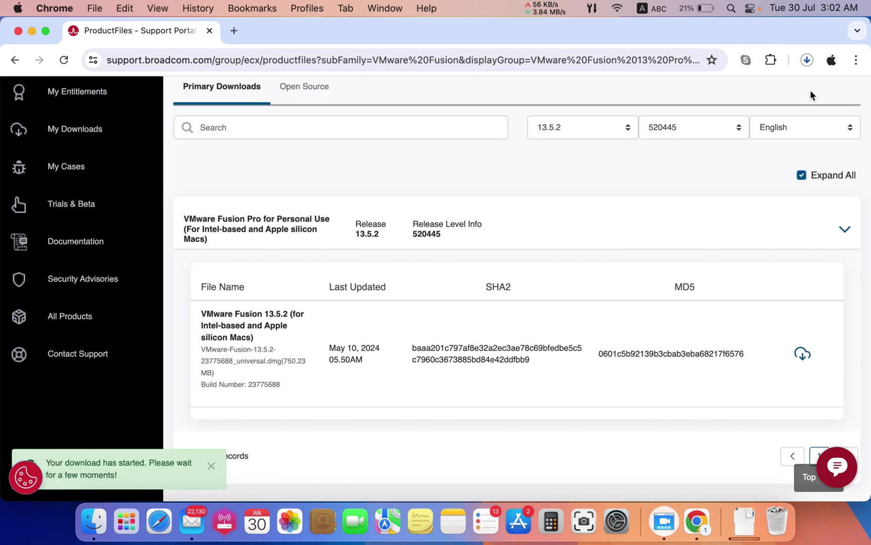
left_click(807, 60)
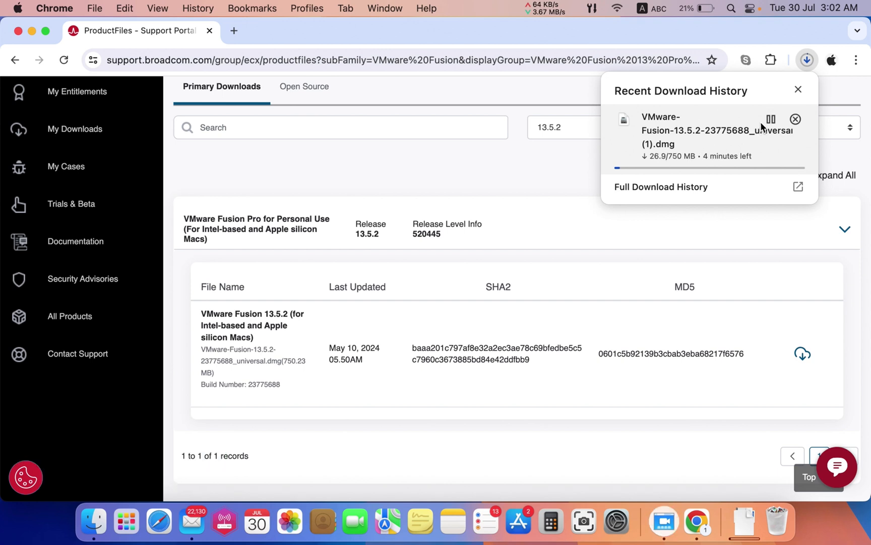
left_click(771, 119)
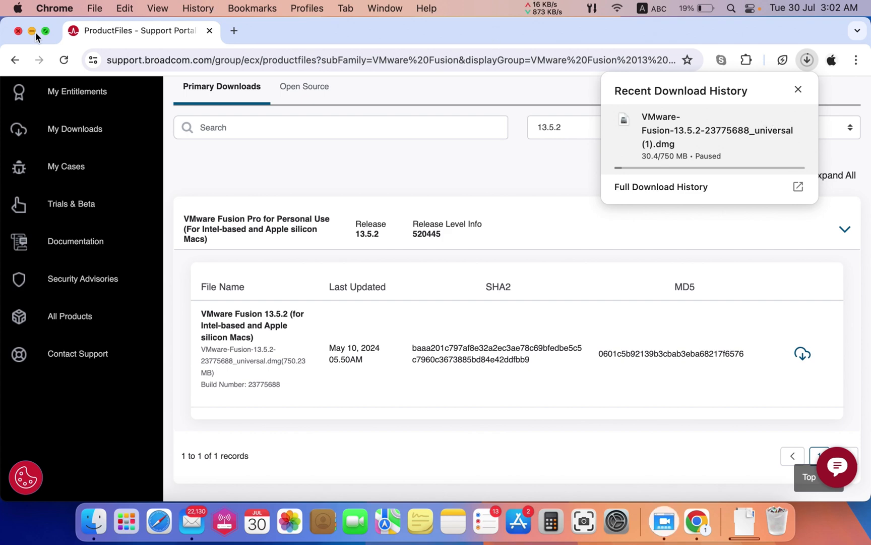
Minimize Chrome and launch the VMware-Fusion .dmg from the desktop so macOS verifies it
left_click(31, 30)
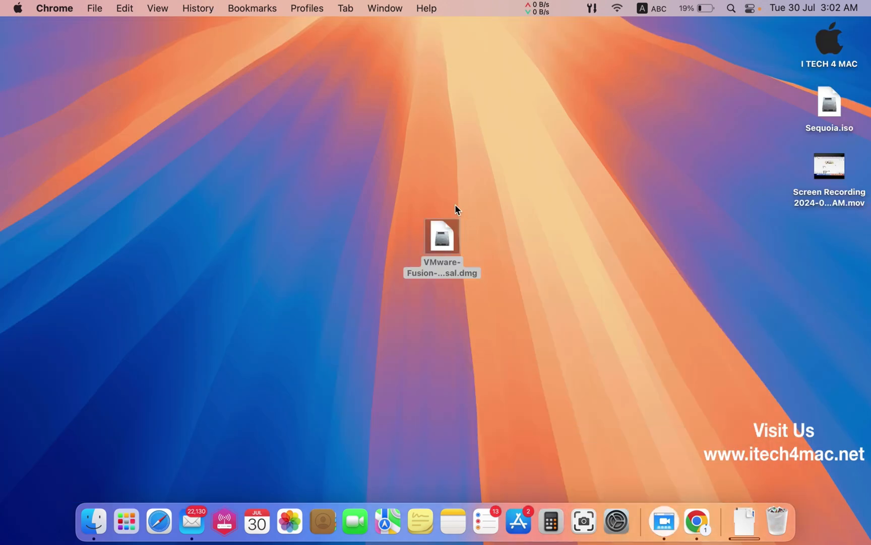
left_click(442, 236)
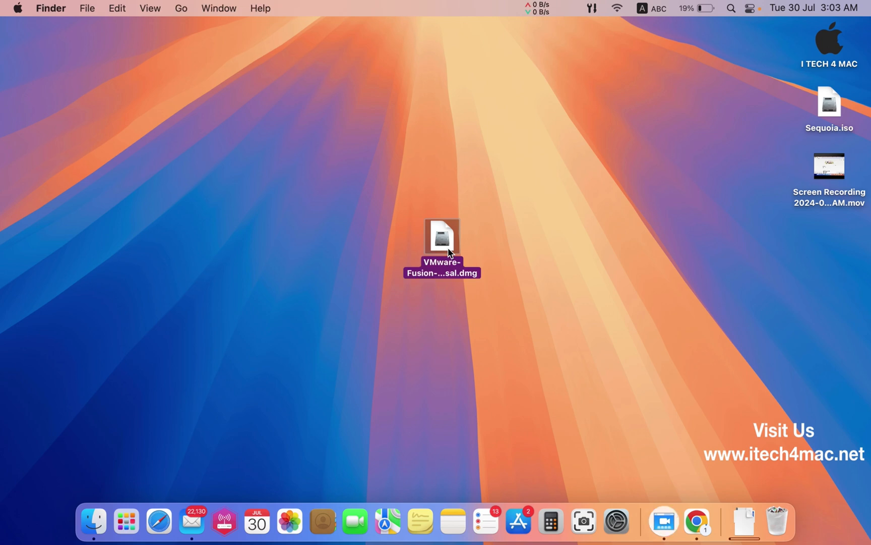
double_click(441, 236)
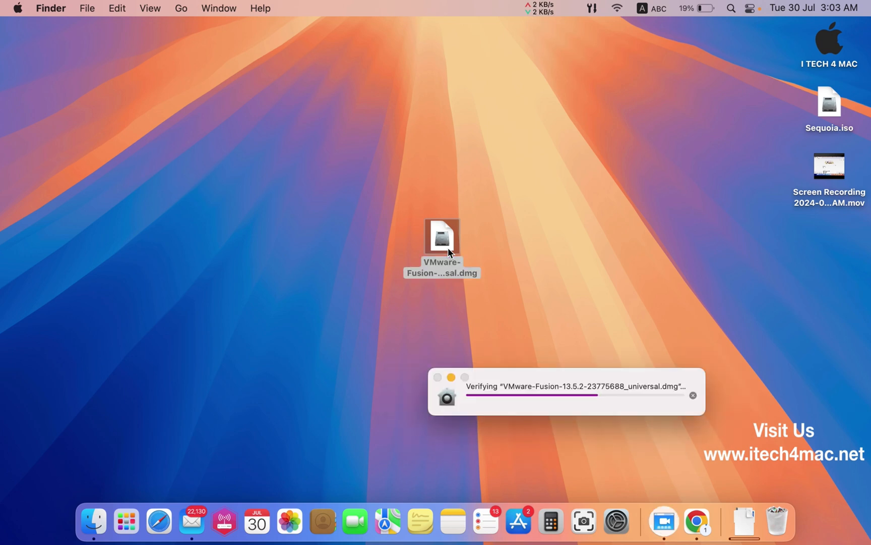